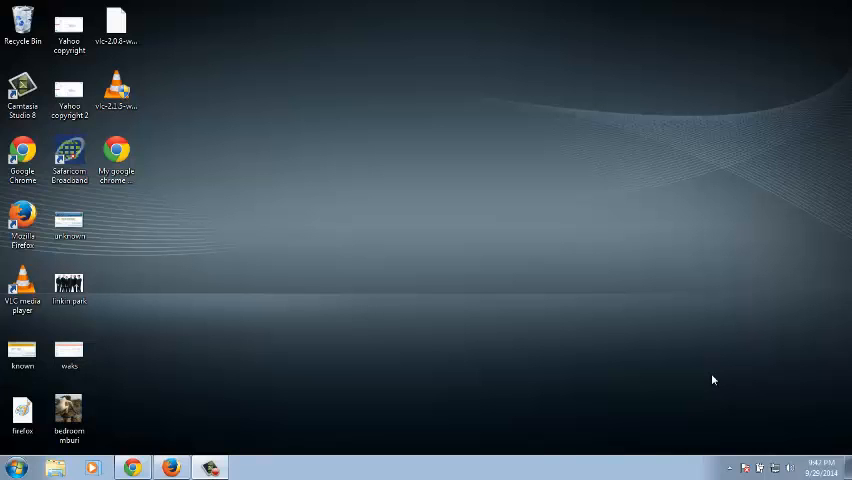
{"action": "mouse_move", "coordinate": [577, 365]}
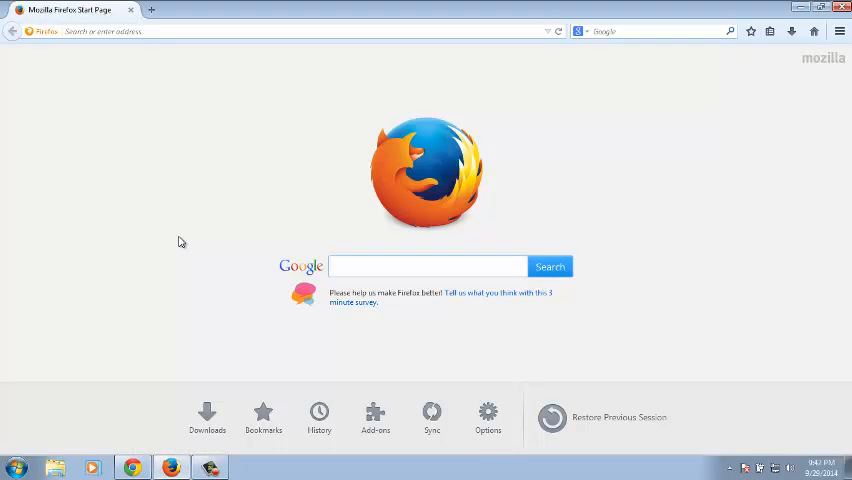
- Focus the Firefox window and reach Options through the main menu
{"action": "left_click", "coordinate": [428, 266]}
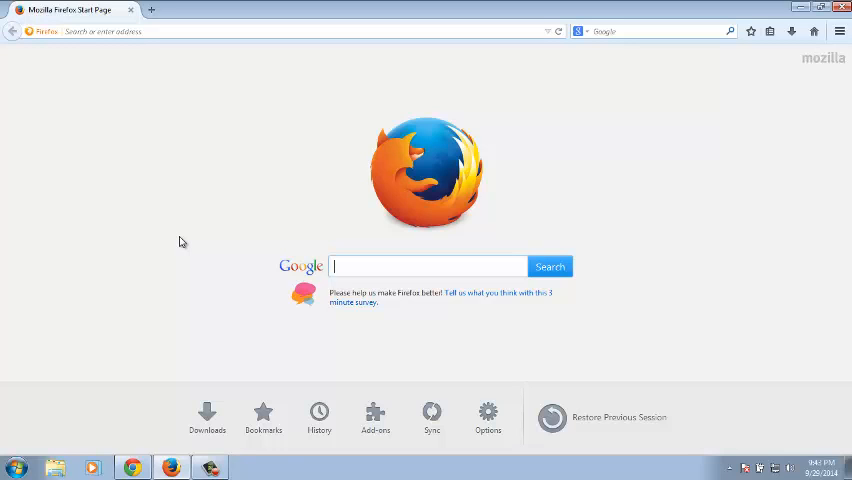
{"action": "mouse_move", "coordinate": [219, 243]}
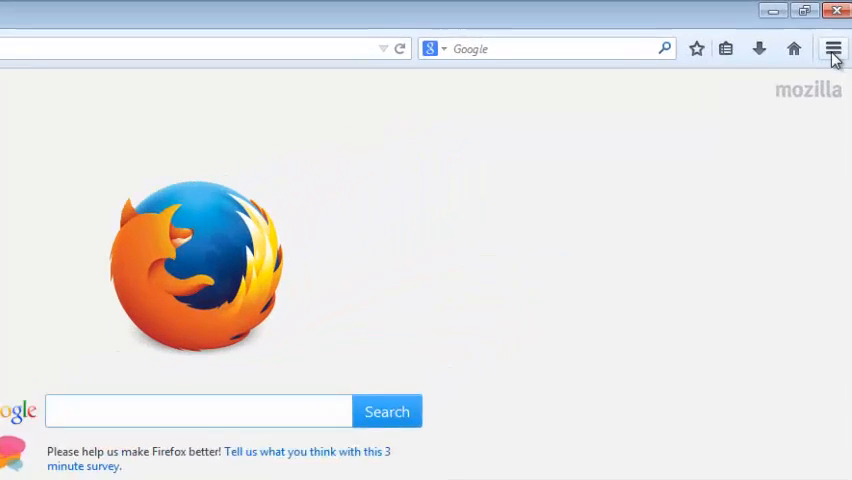
{"action": "left_click", "coordinate": [832, 48]}
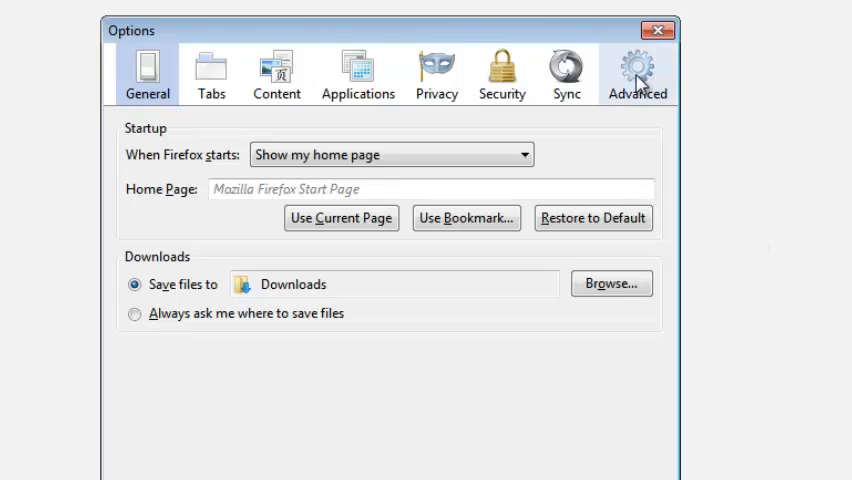
- Clear the cached web content from Advanced > Network so it uses 0 bytes
{"action": "left_click", "coordinate": [637, 74]}
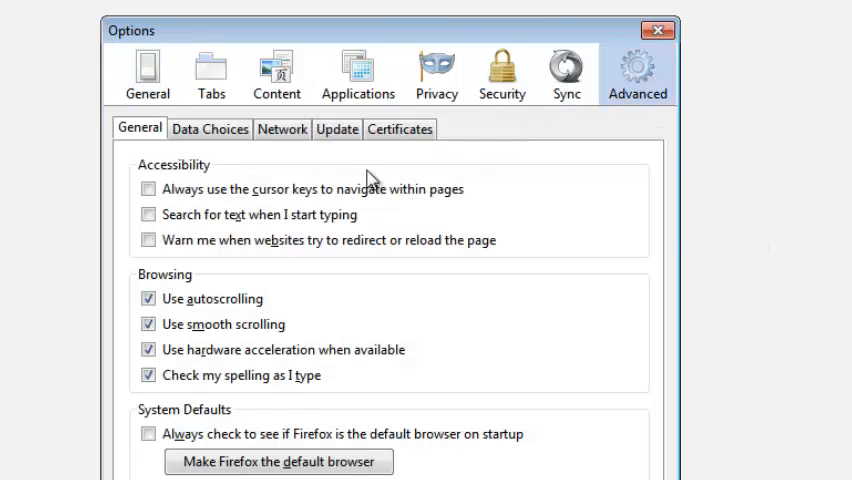
{"action": "left_click", "coordinate": [282, 128]}
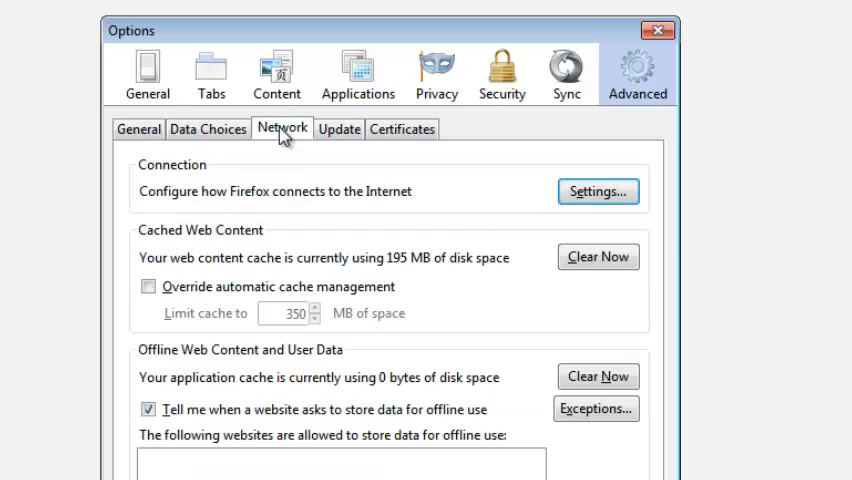
{"action": "mouse_move", "coordinate": [583, 258]}
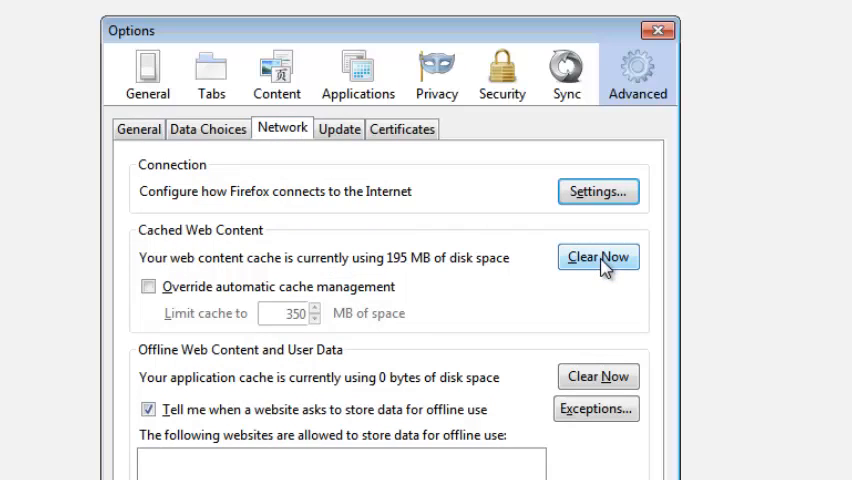
{"action": "left_click", "coordinate": [597, 257]}
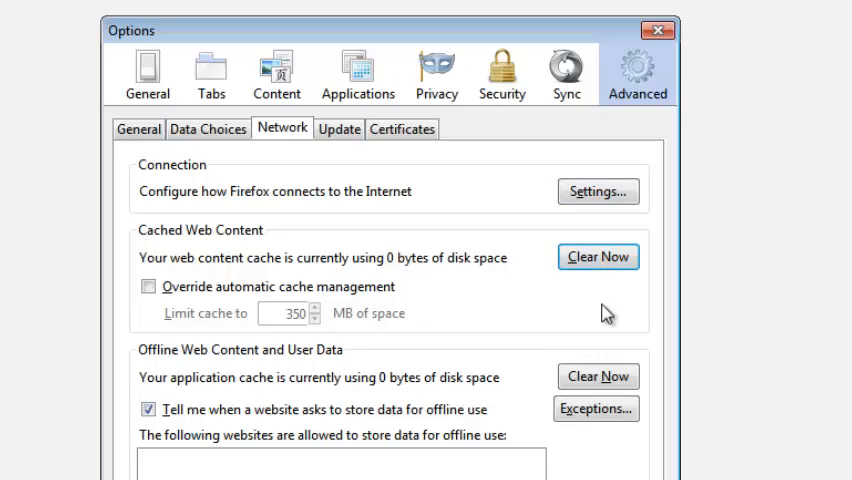
{"action": "mouse_move", "coordinate": [160, 270]}
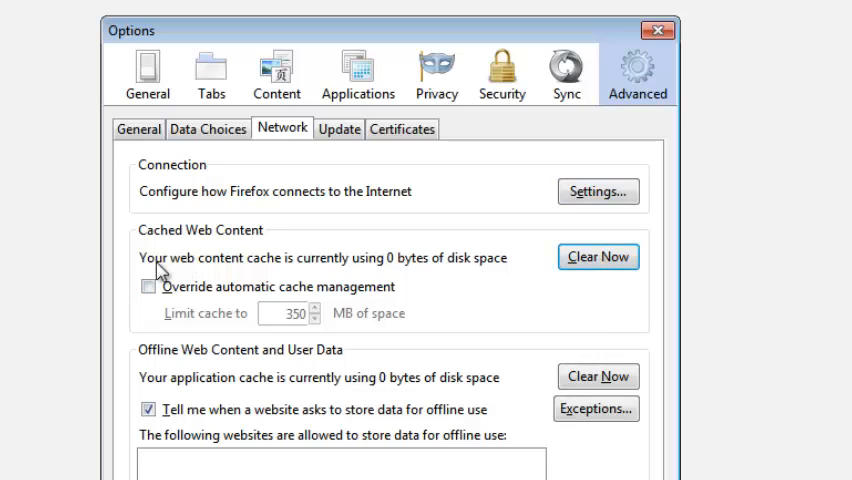
{"action": "mouse_move", "coordinate": [470, 278]}
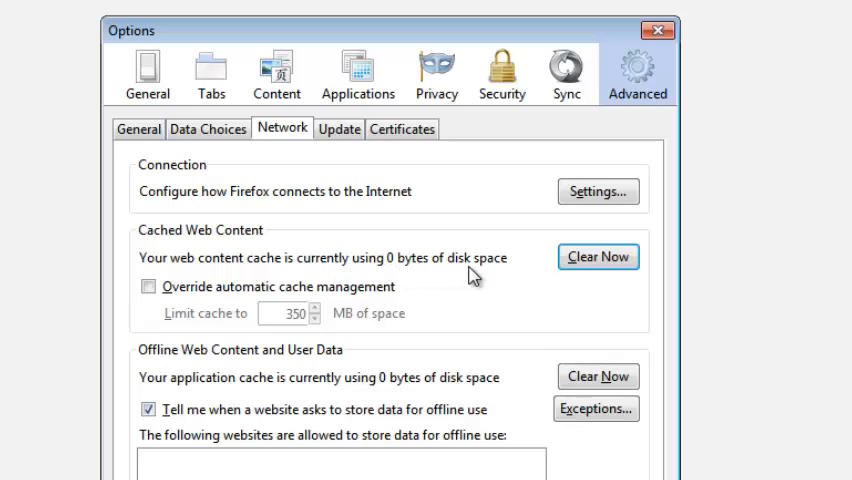
{"action": "mouse_move", "coordinate": [520, 291]}
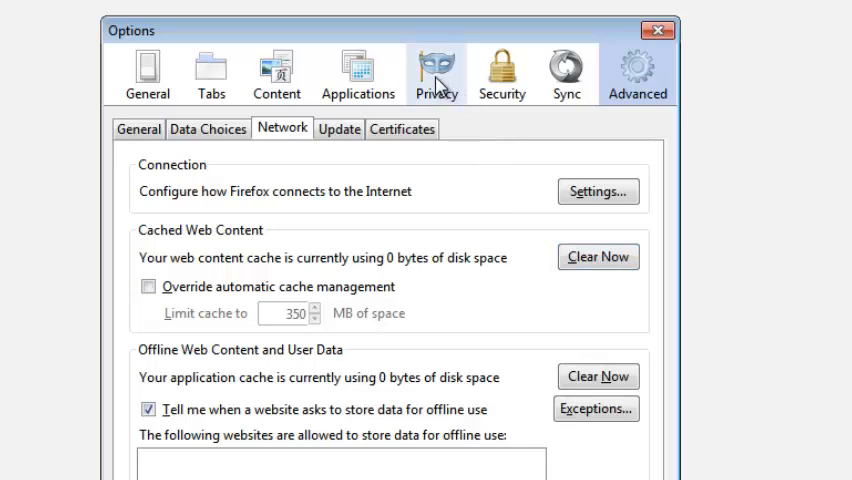
- In Privacy, choose 'Use custom settings for history' with clearing on close enabled
{"action": "left_click", "coordinate": [436, 73]}
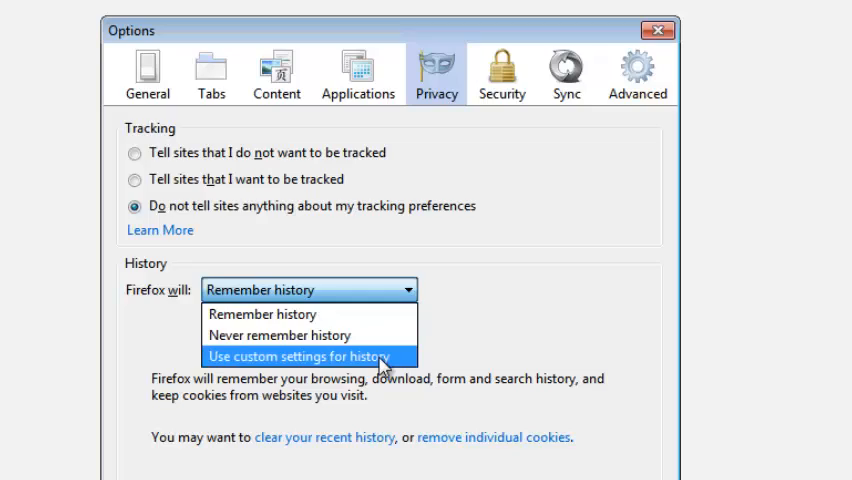
{"action": "left_click", "coordinate": [300, 356]}
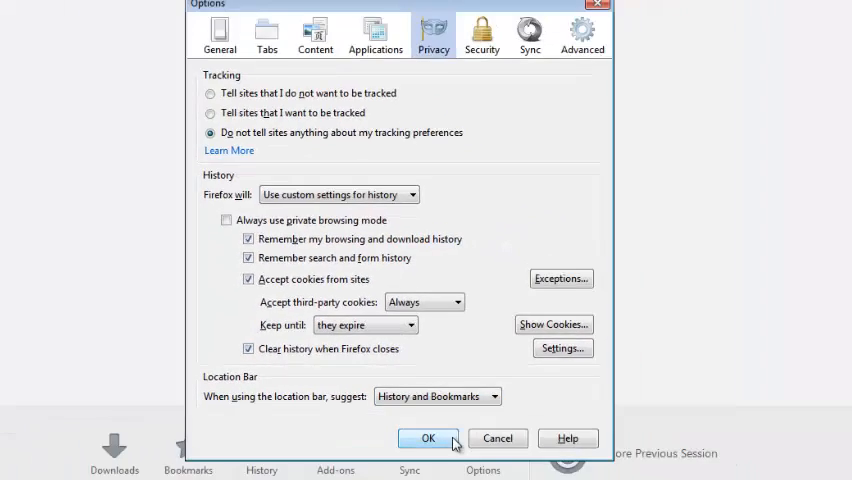
- Confirm the Options dialog with OK and return focus to the start page
{"action": "left_click", "coordinate": [428, 438]}
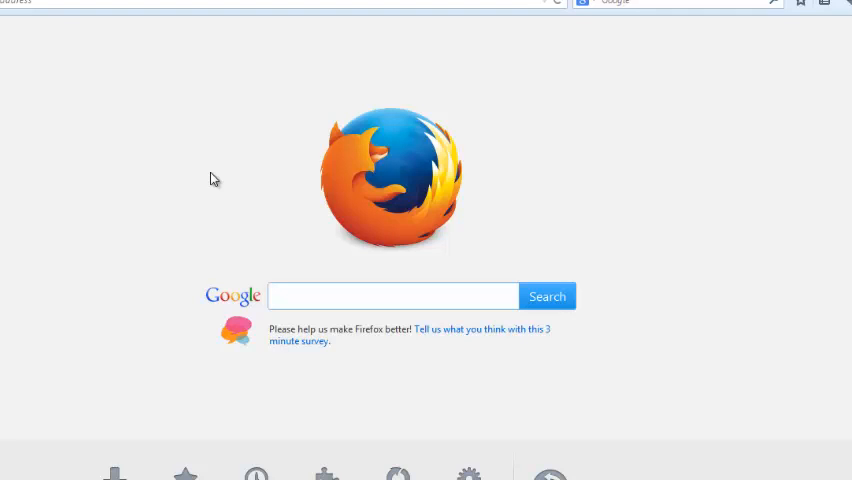
{"action": "left_click", "coordinate": [393, 295]}
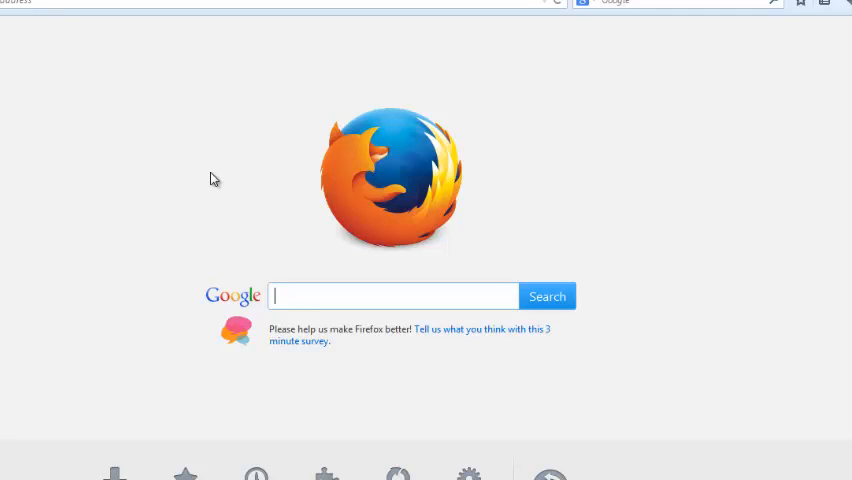